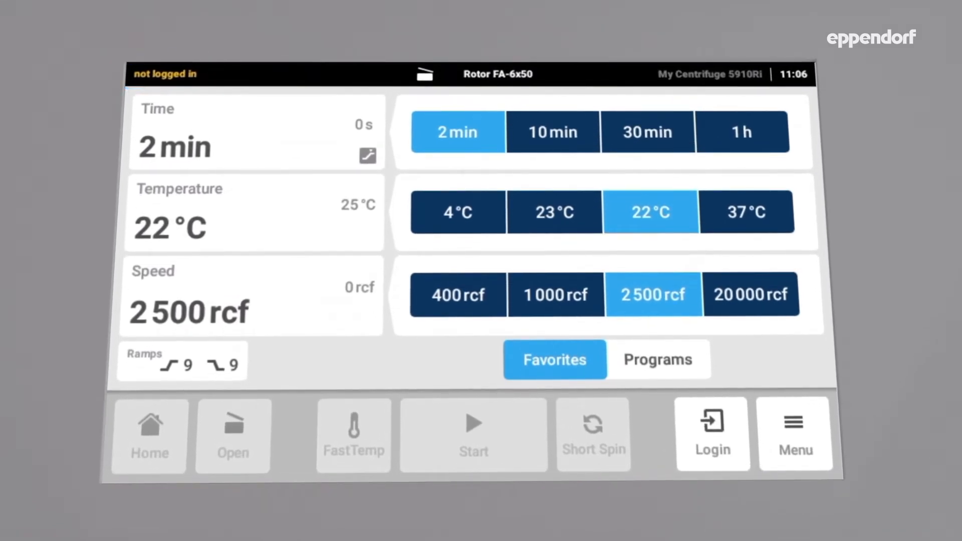
Log in with User ID 001 and the four-digit PIN, then return to the Home screen.
click(713, 434)
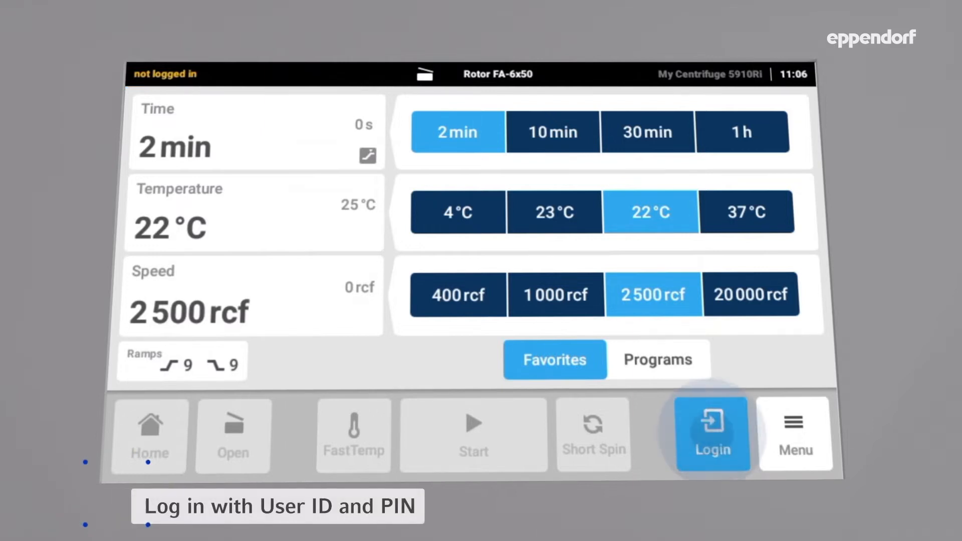
click(713, 434)
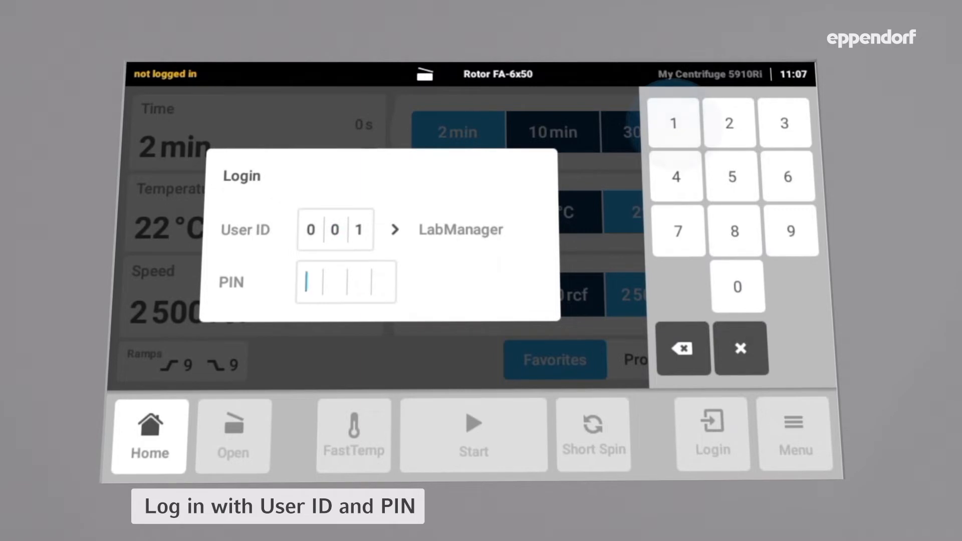
click(731, 123)
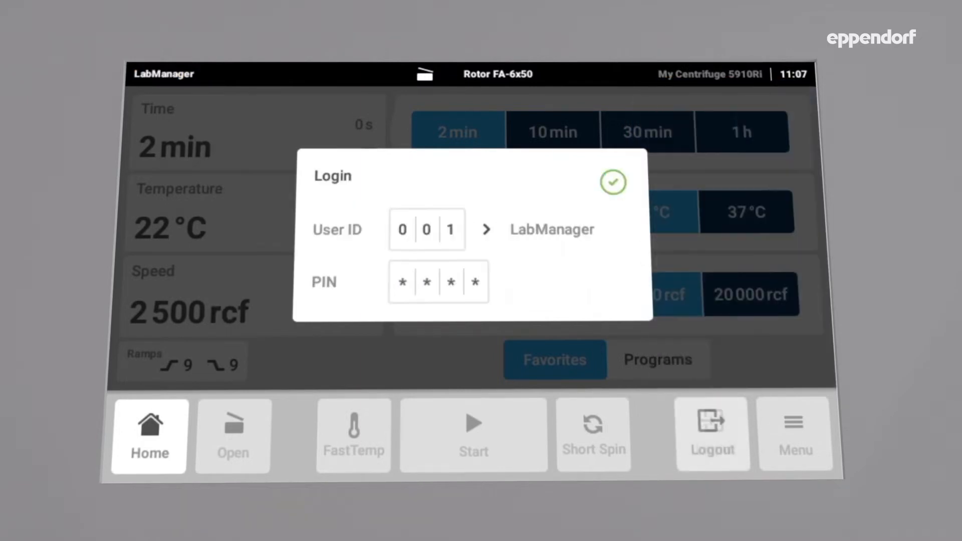
click(613, 181)
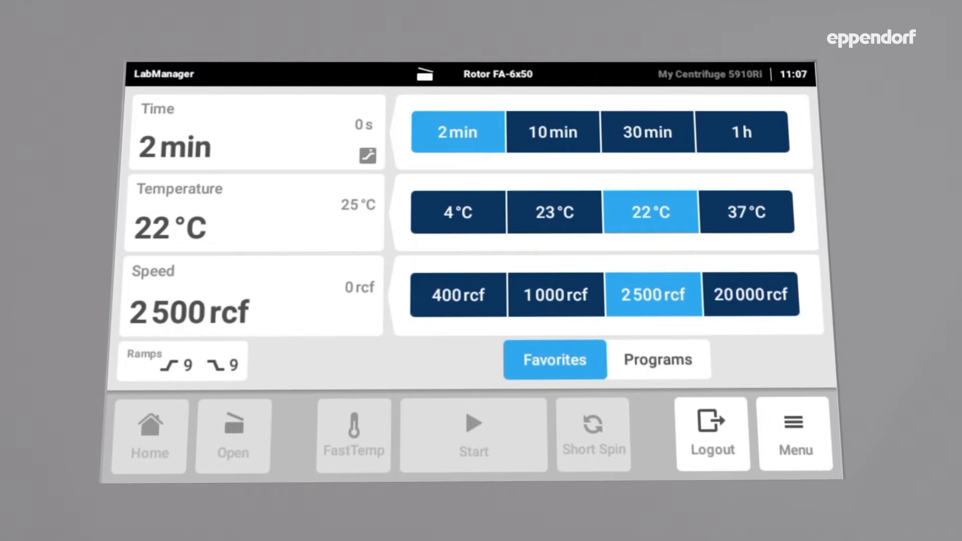
Show the Users list from the main menu, listing LabManager (Administrator) and Scientist.
click(795, 432)
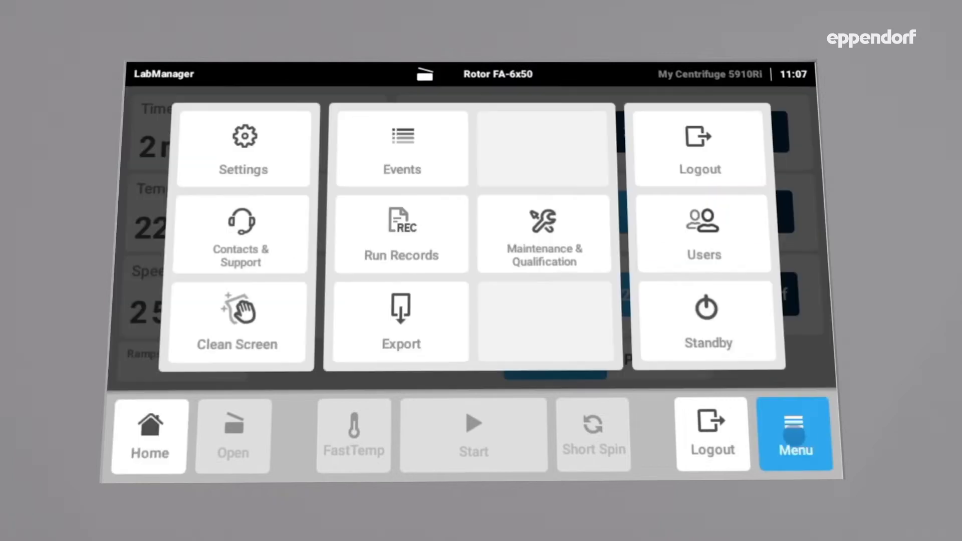
click(704, 234)
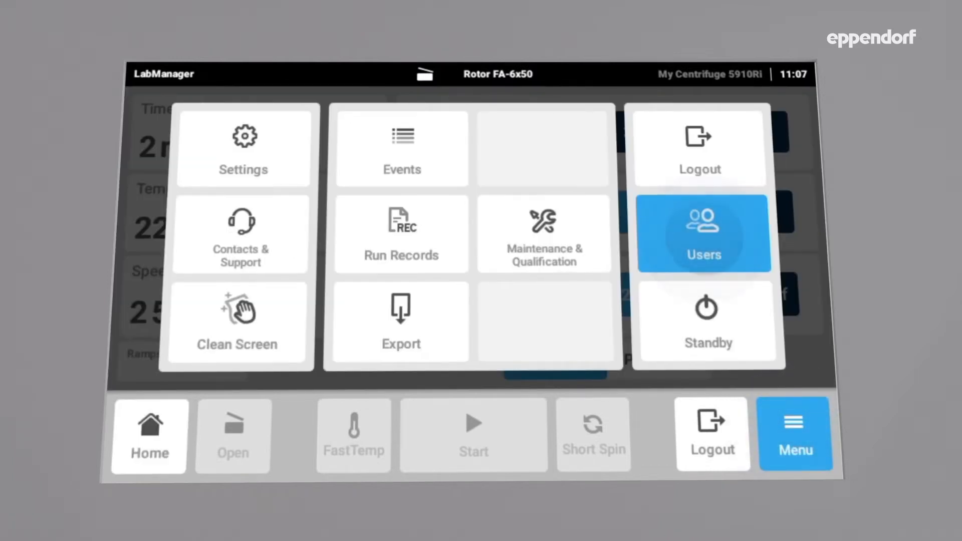
click(703, 234)
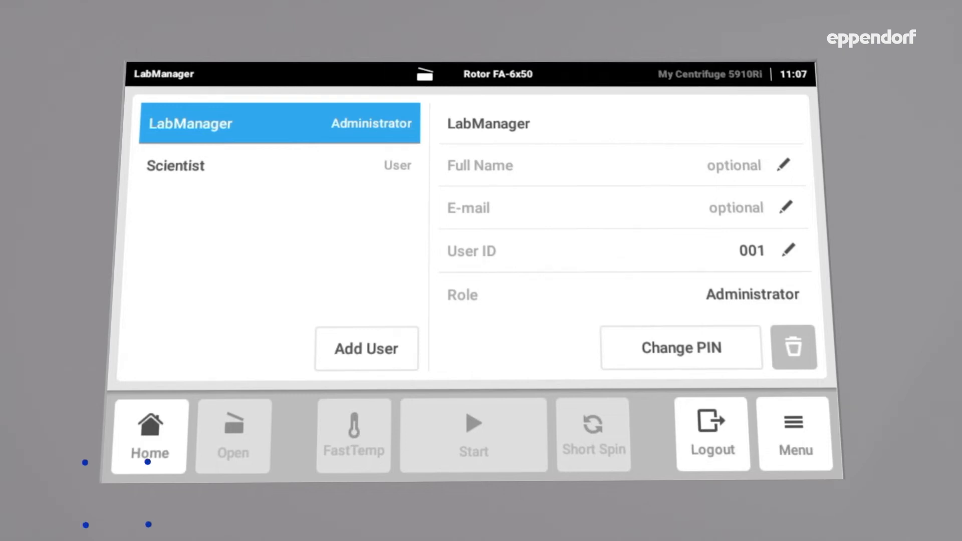
Add a new user named Student and enter and repeat their four-digit PIN.
click(367, 348)
text(Stude)
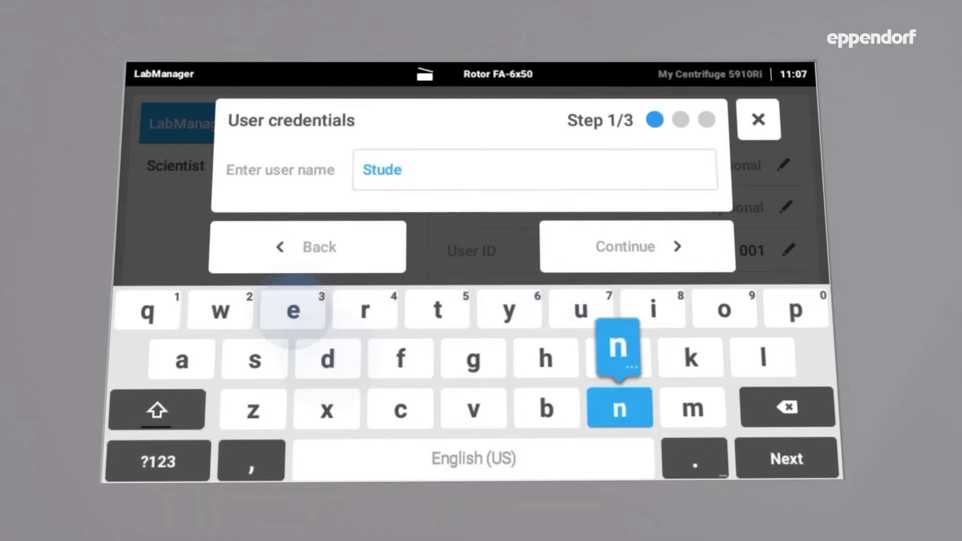
click(619, 407)
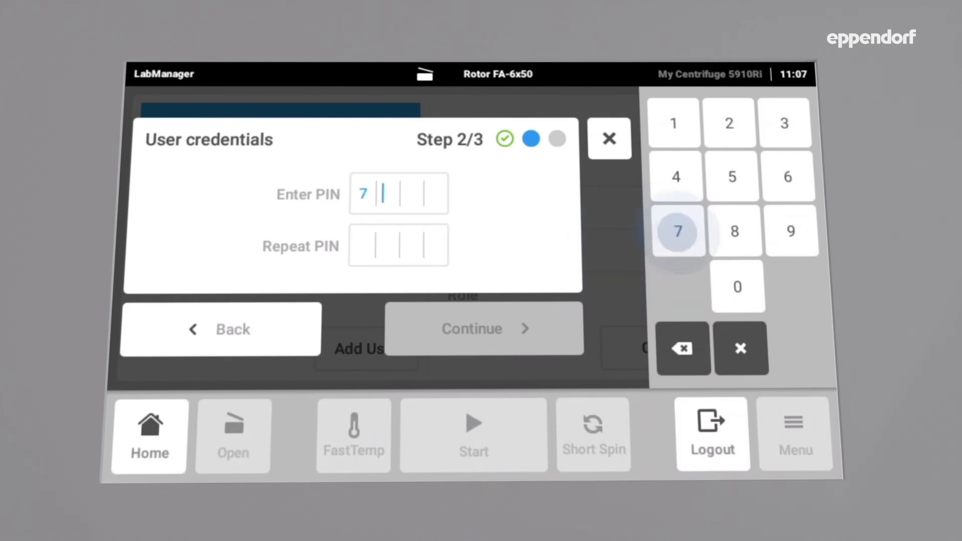
click(737, 287)
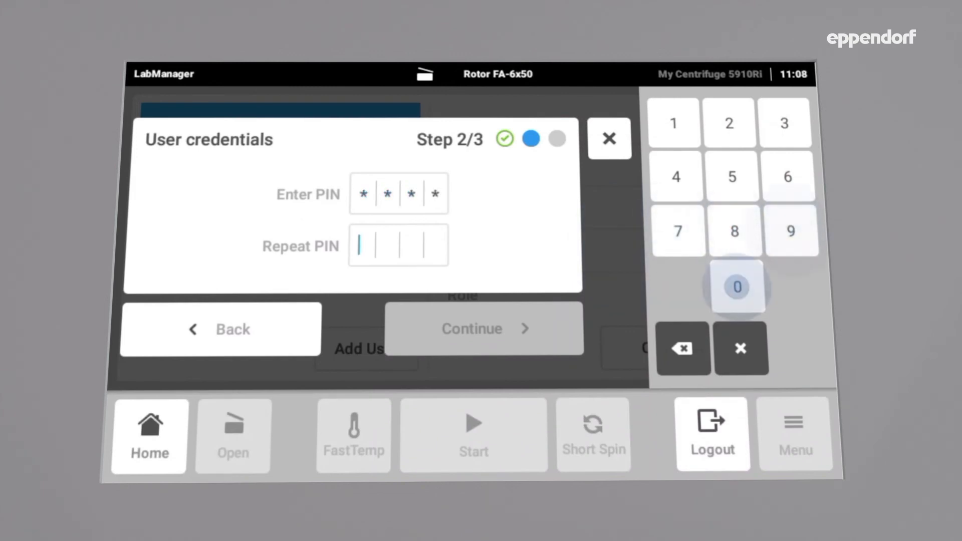
click(734, 231)
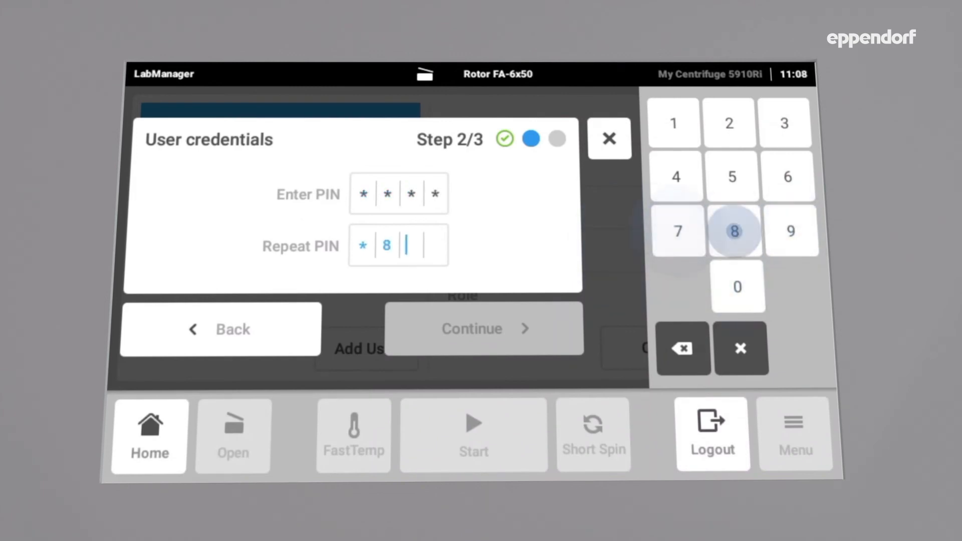
click(737, 286)
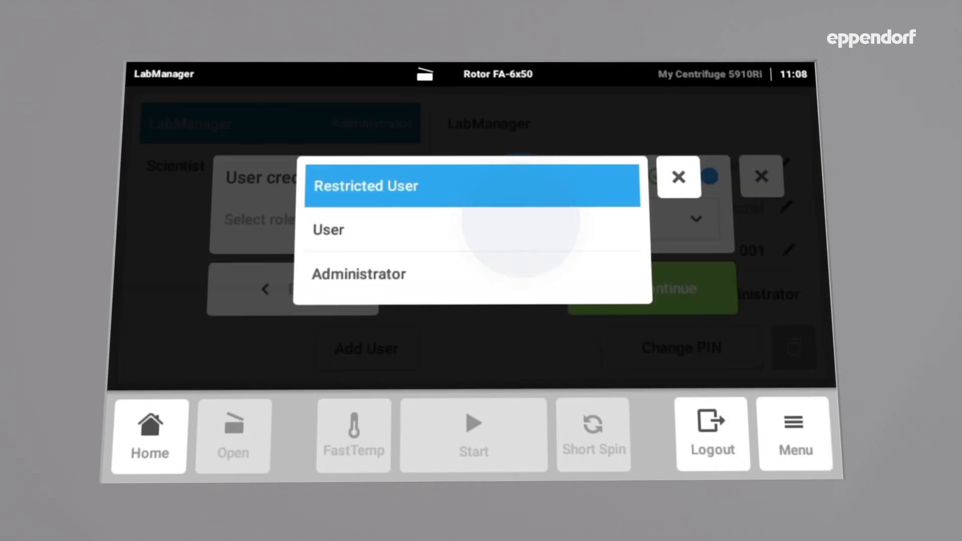
Assign the Restricted User role, creating Student with user ID 003, and confirm the success dialog.
click(366, 186)
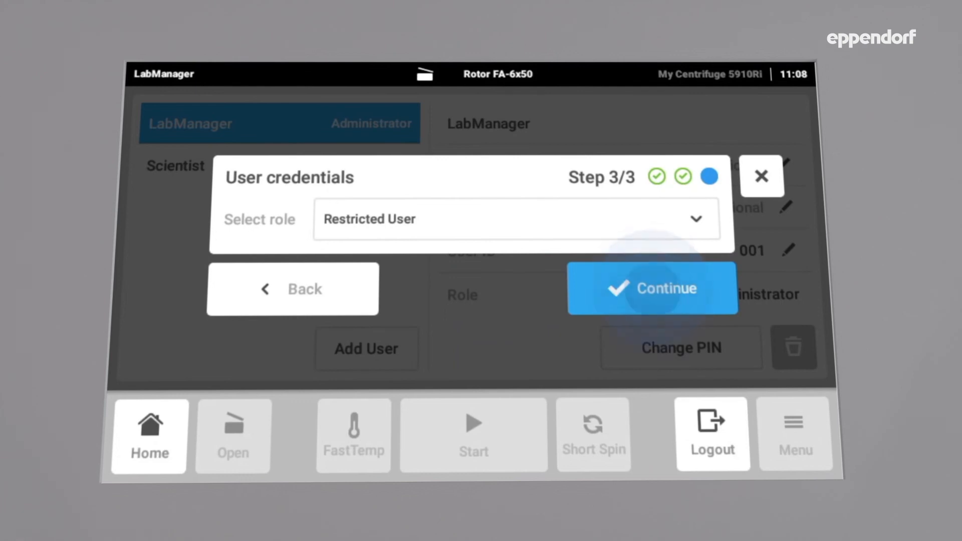
click(651, 288)
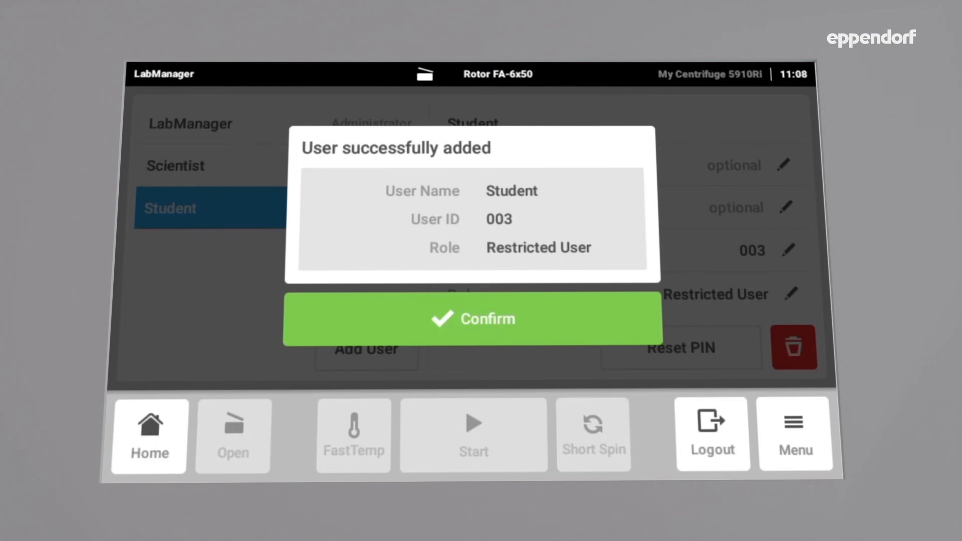
click(473, 318)
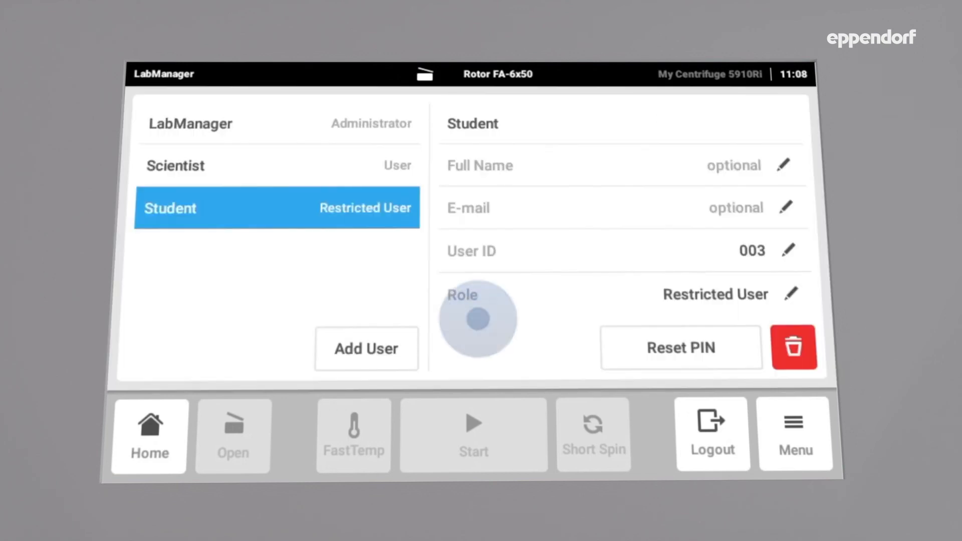